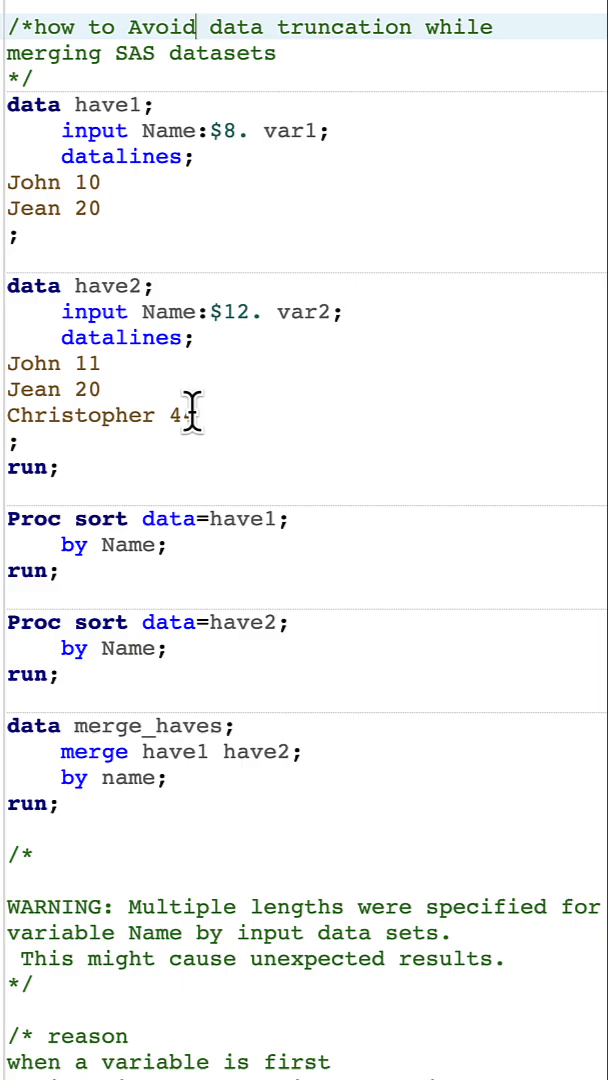
mouse_move(125, 388)
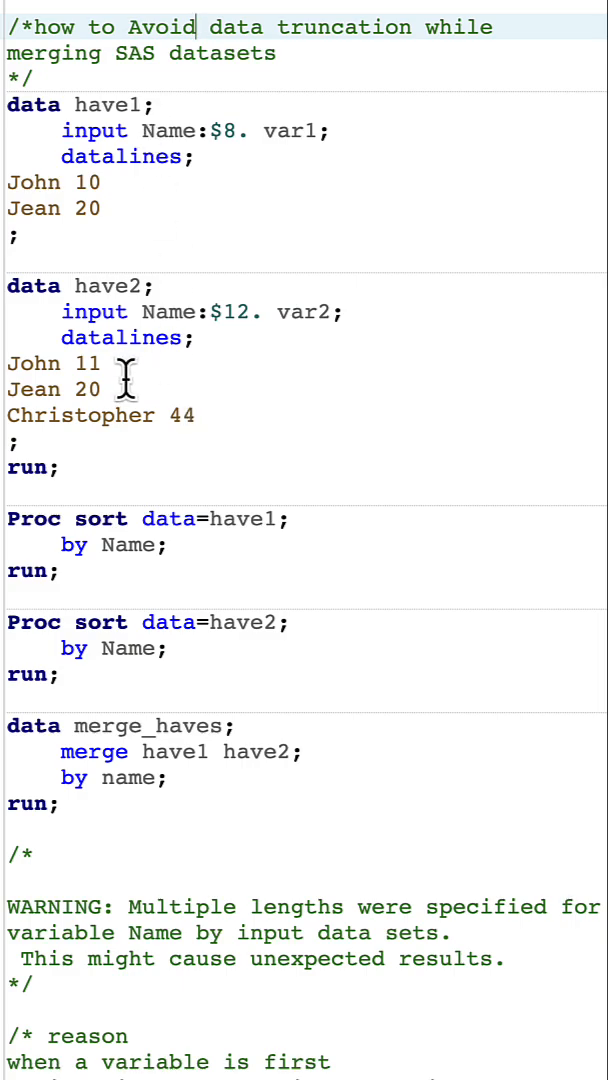
mouse_move(170, 135)
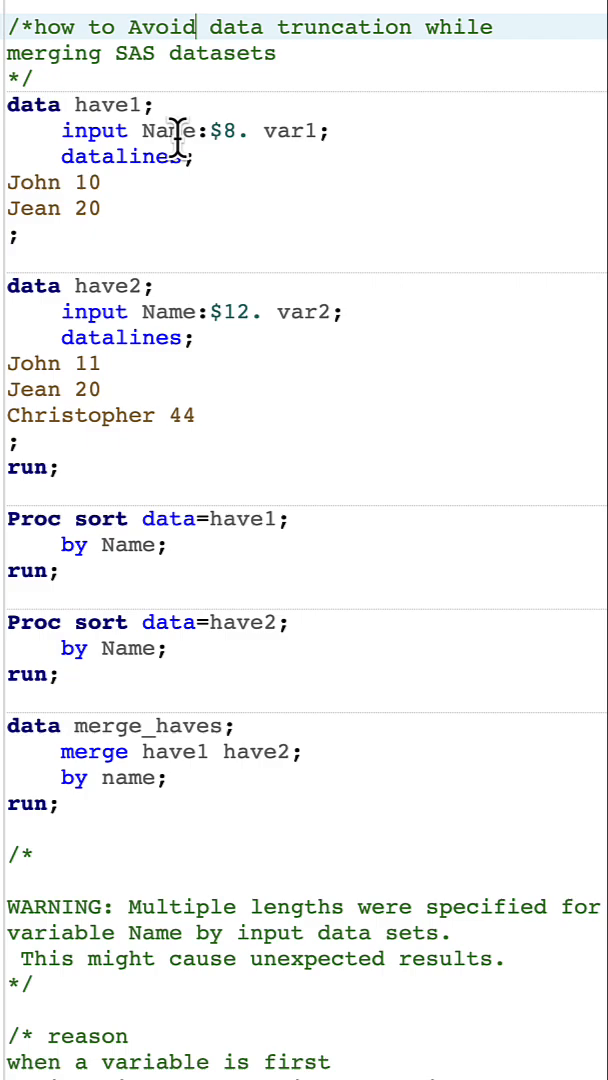
mouse_move(178, 338)
text( the BY)
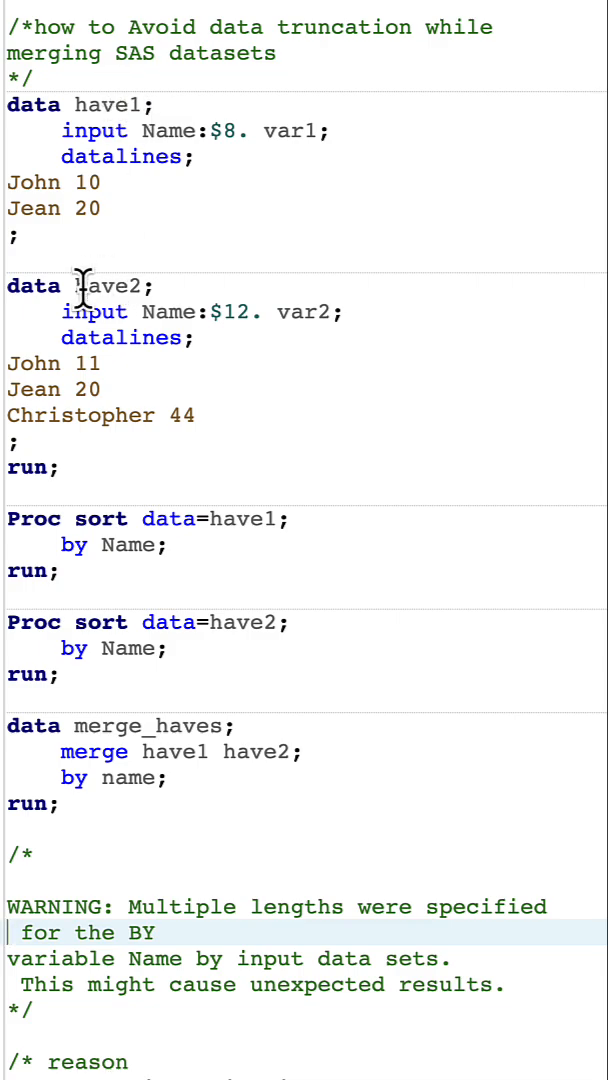
mouse_move(232, 335)
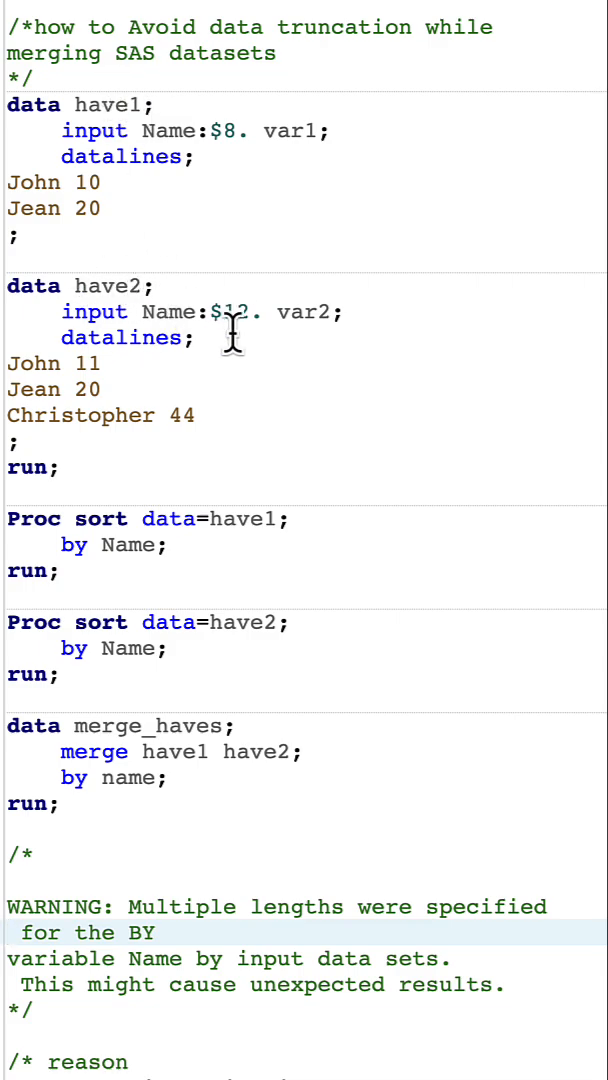
mouse_move(75, 258)
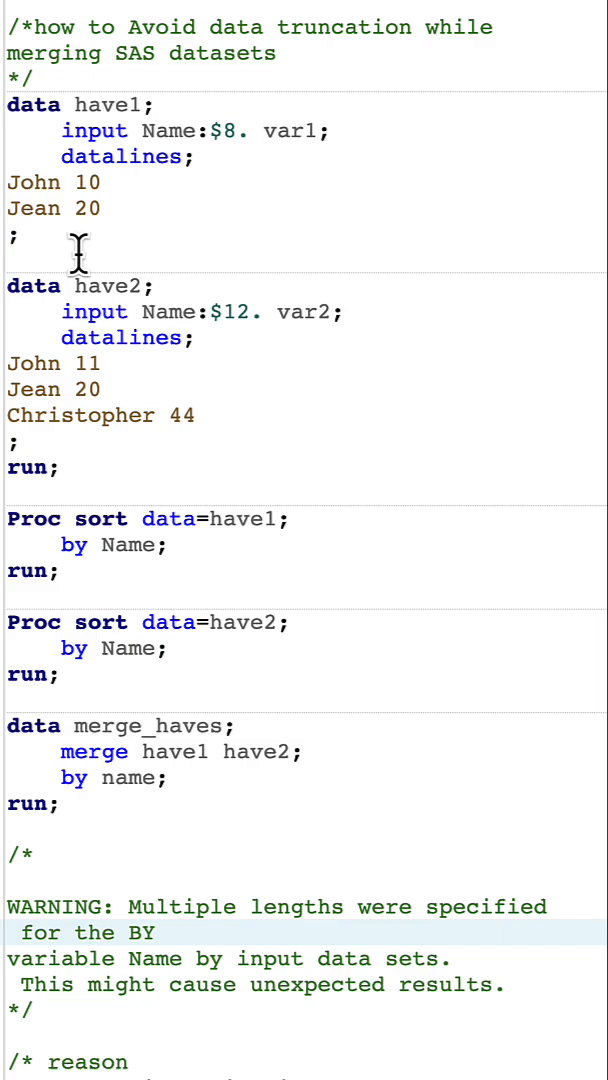
mouse_move(240, 752)
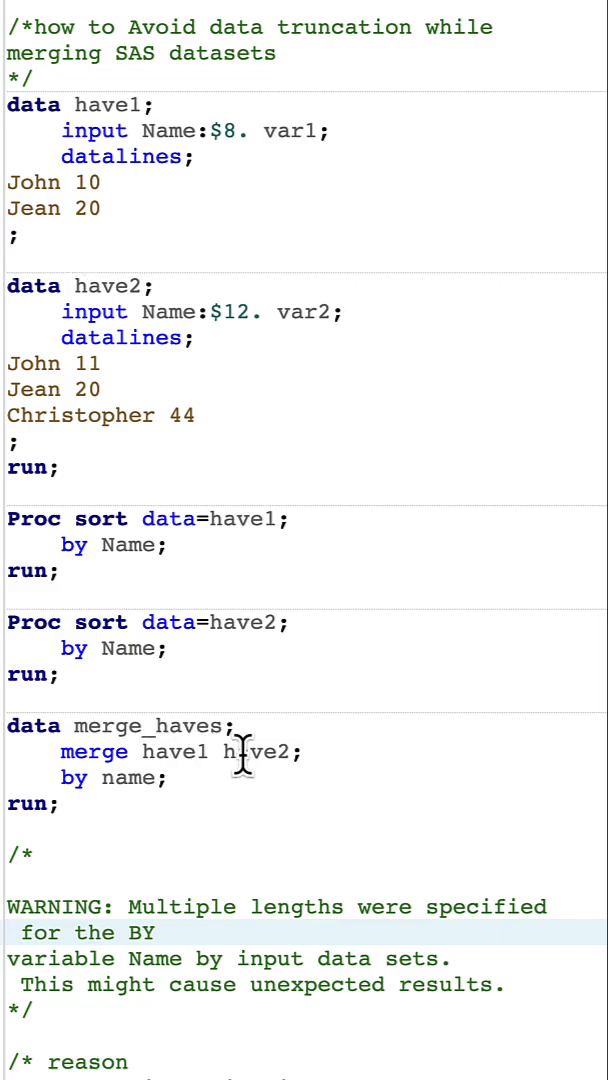
mouse_move(145, 530)
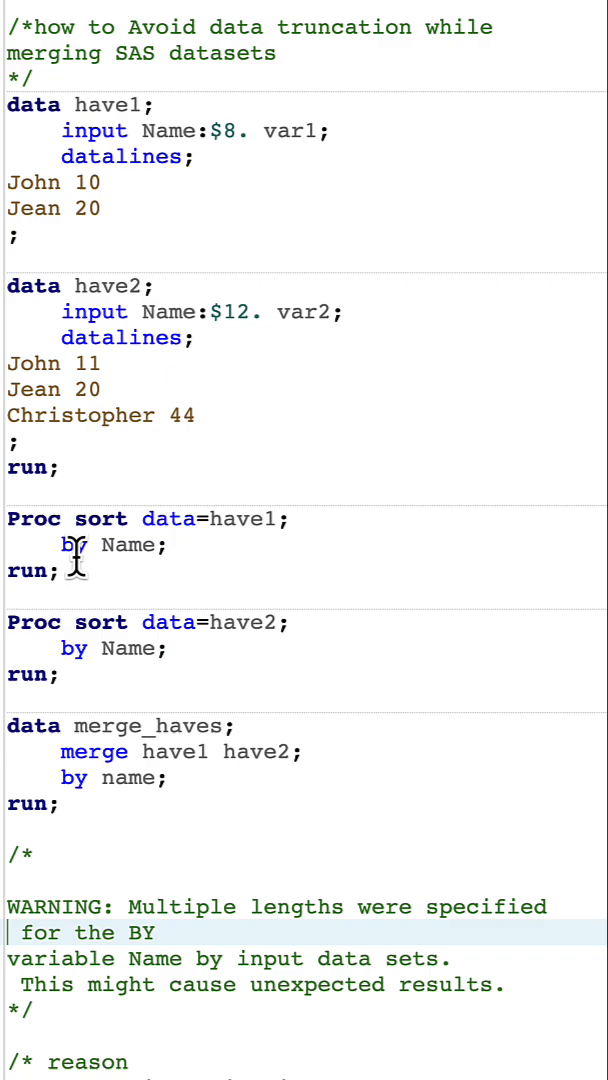
mouse_move(90, 803)
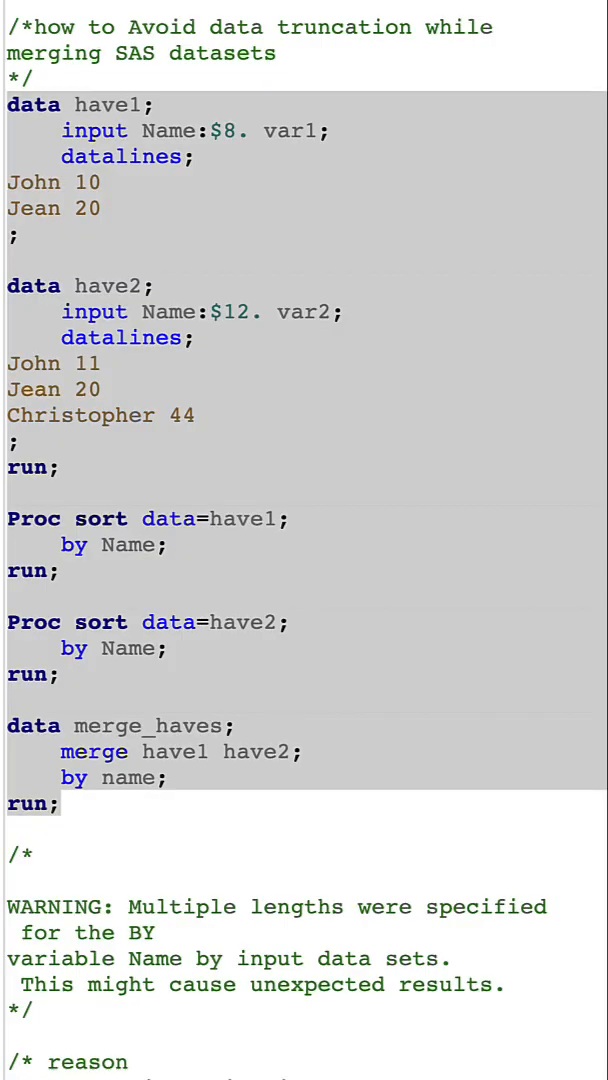
click(155, 751)
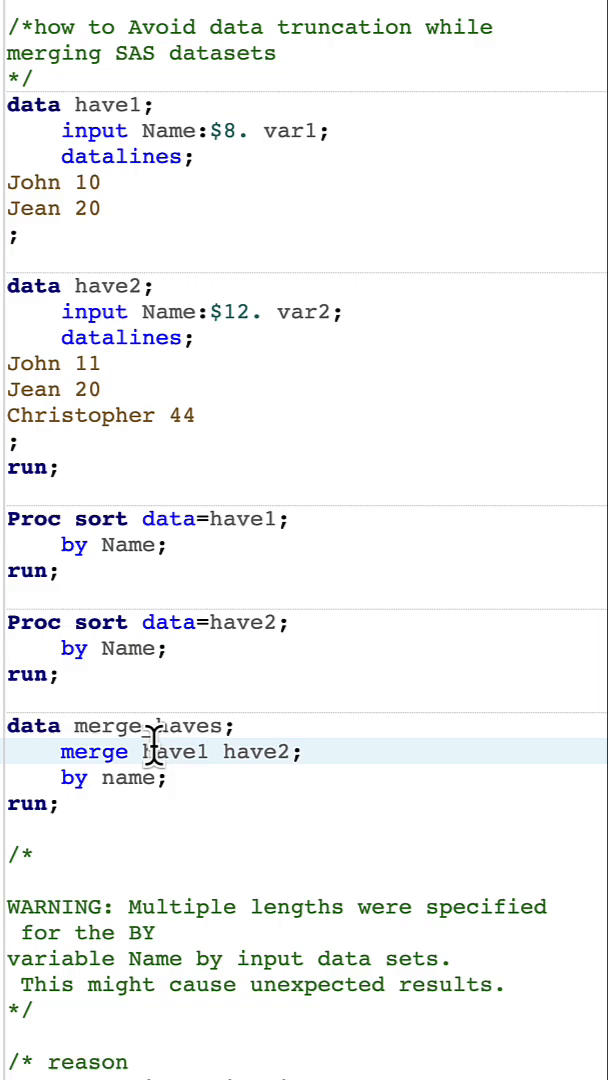
mouse_move(240, 760)
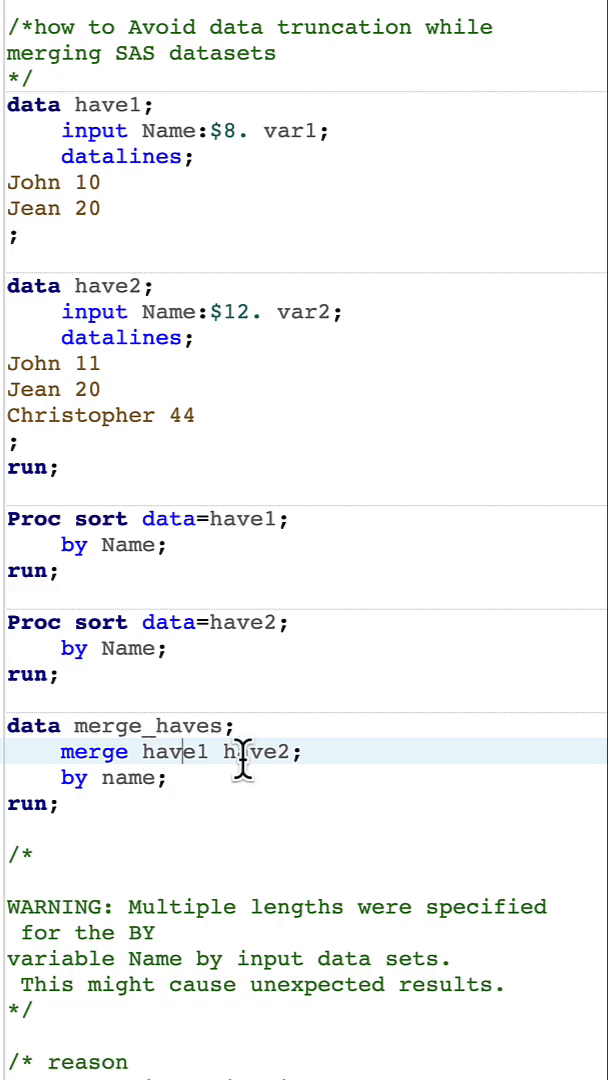
mouse_move(85, 398)
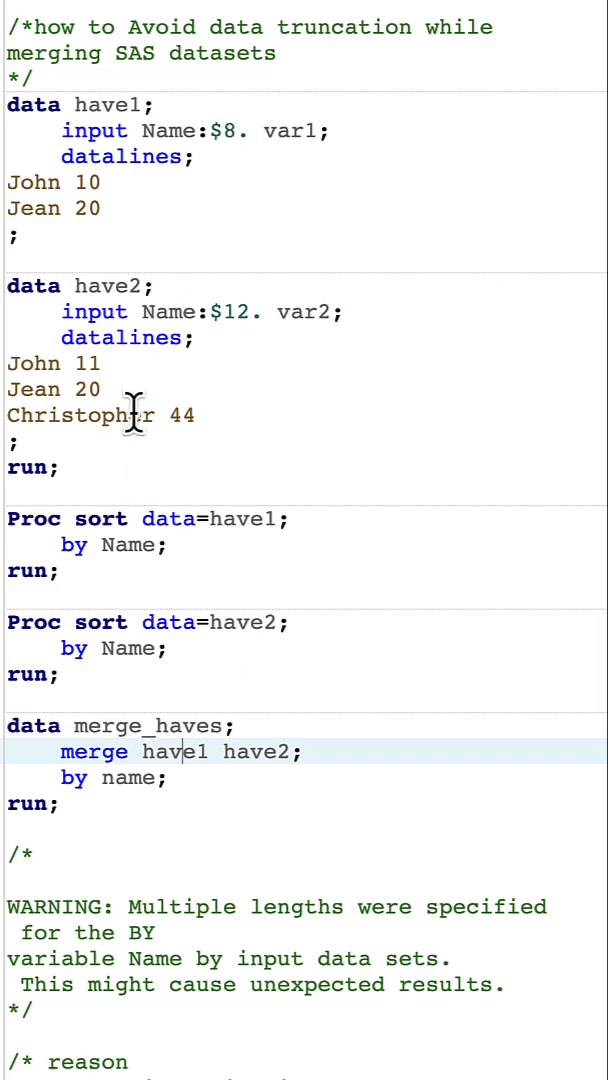
mouse_move(247, 770)
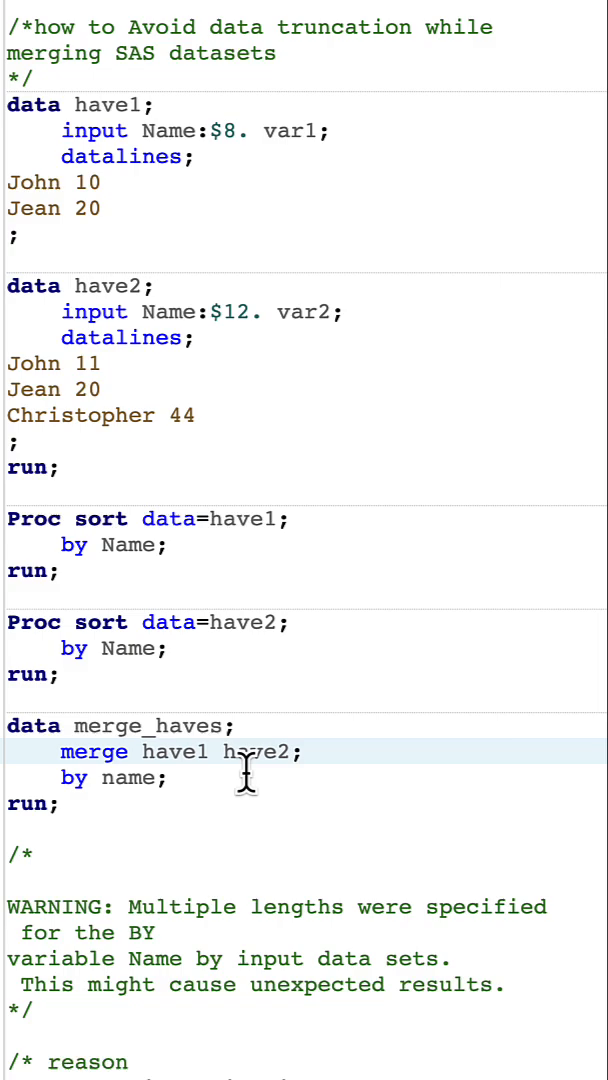
scroll(down, 3)
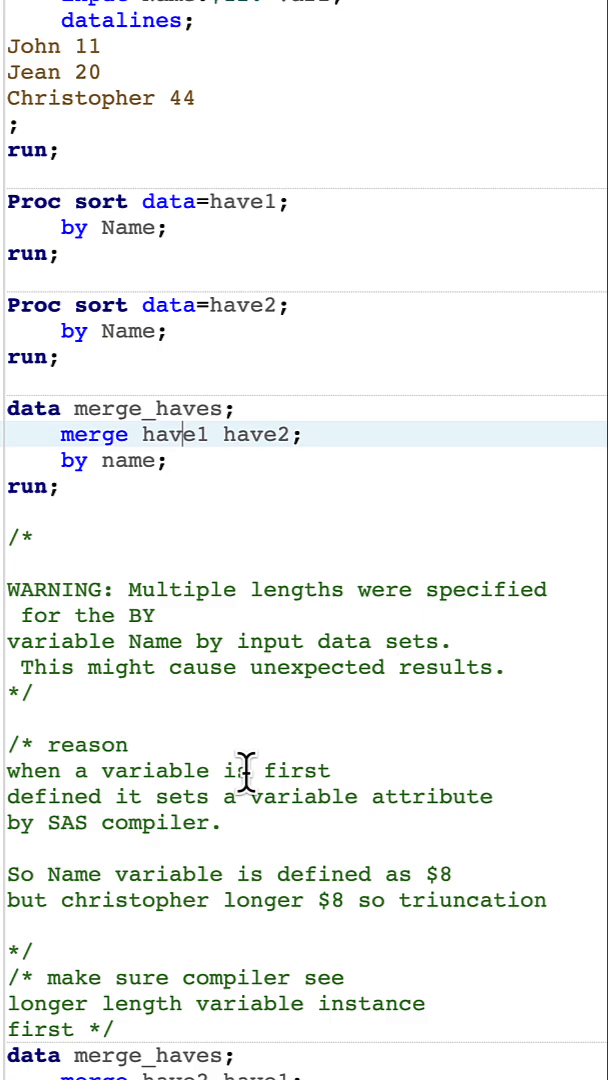
scroll(down, 3)
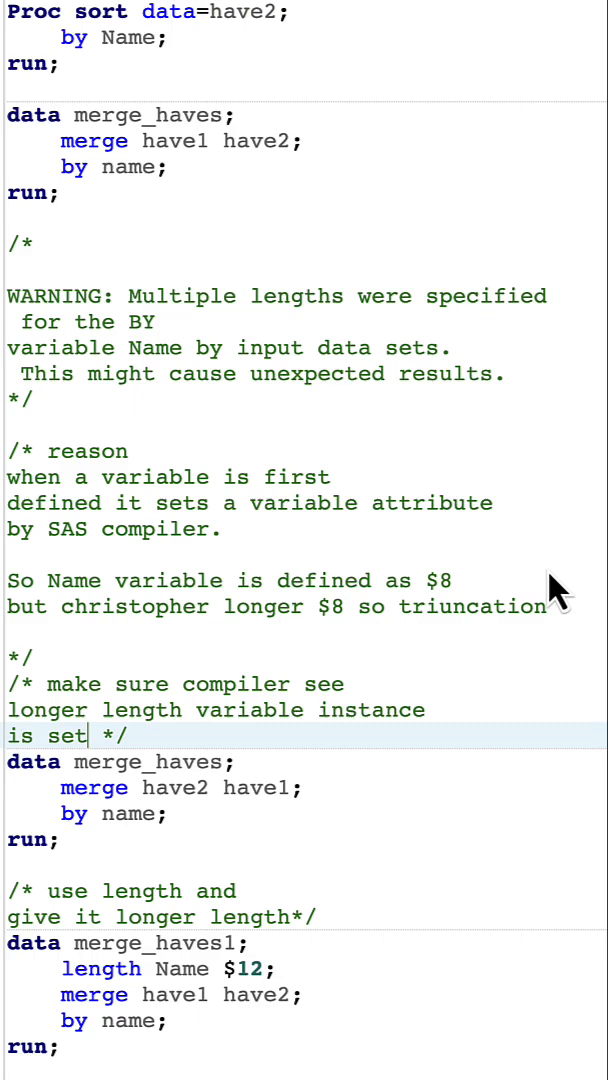
mouse_move(145, 787)
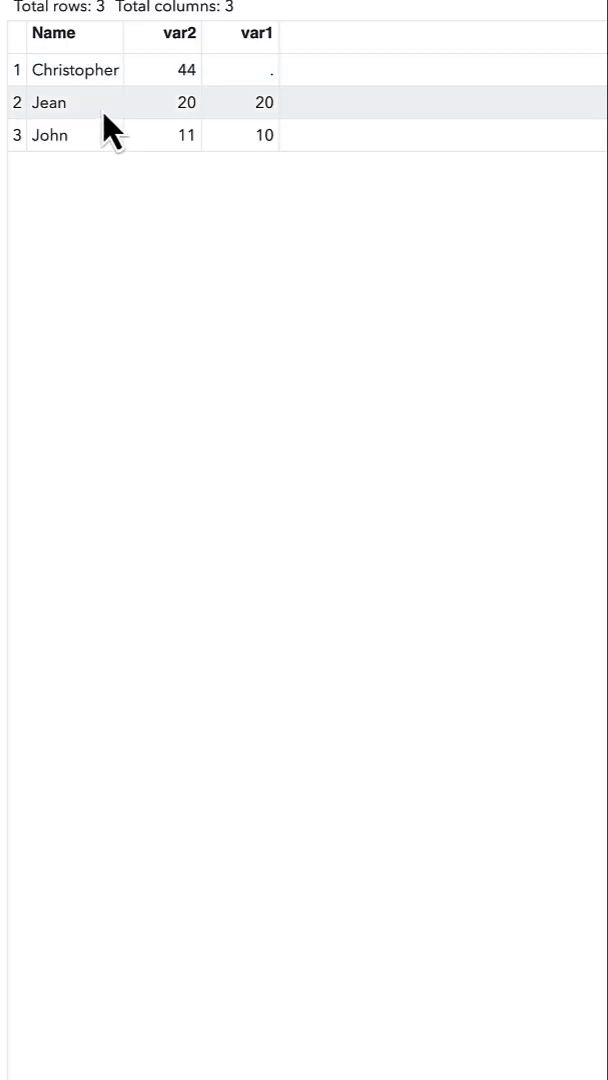
mouse_move(70, 115)
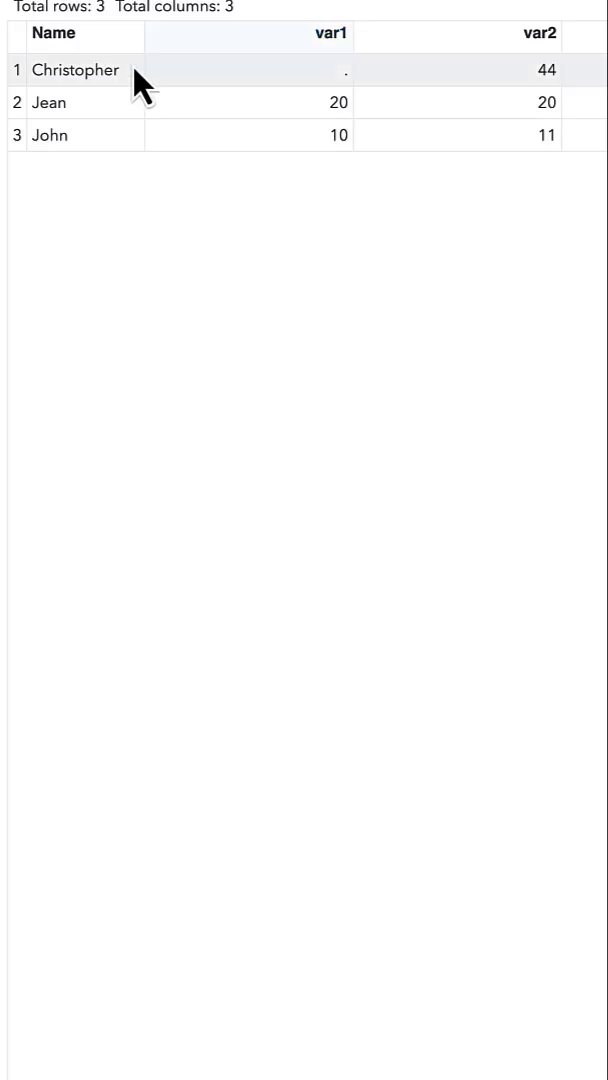
Step: Run the program to produce merge_haves and merge_haves1 with untruncated names Christopher, Jean, John
click(54, 33)
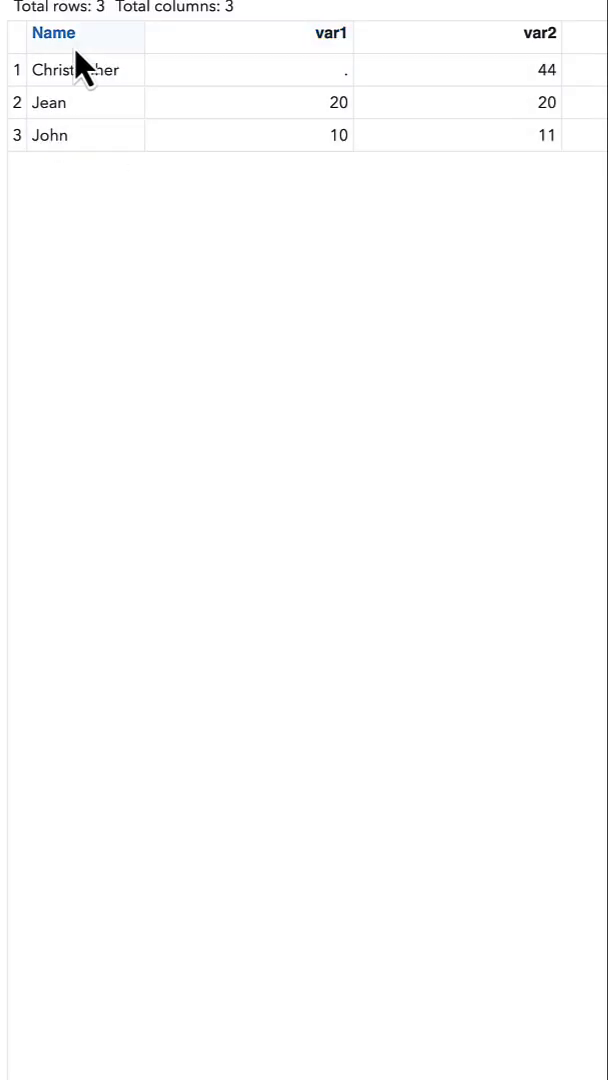